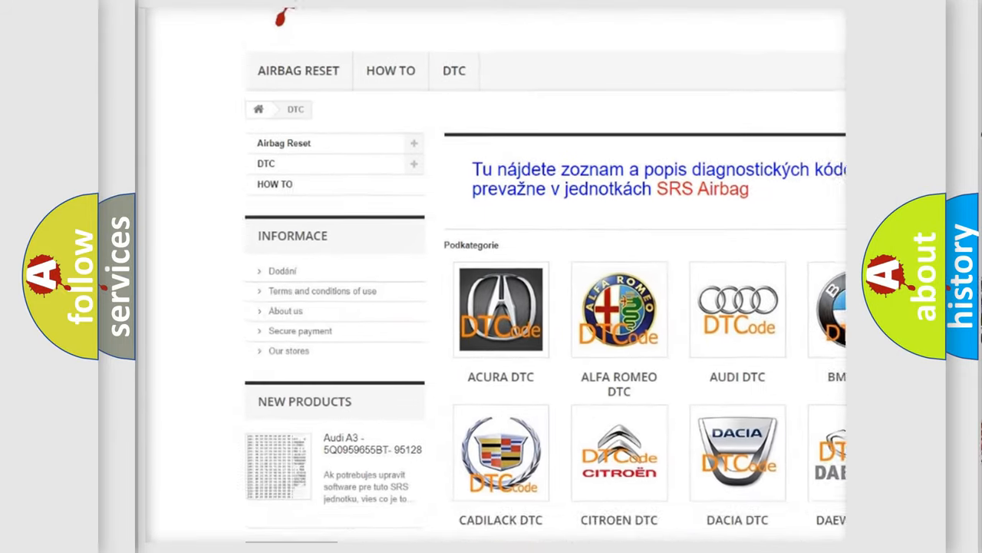
scroll(down, 3)
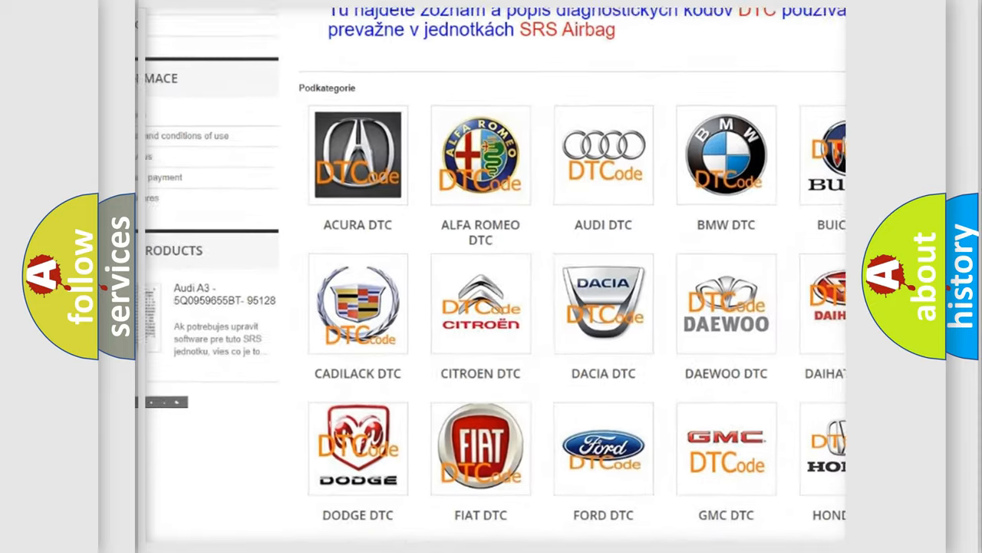
scroll(up, 3)
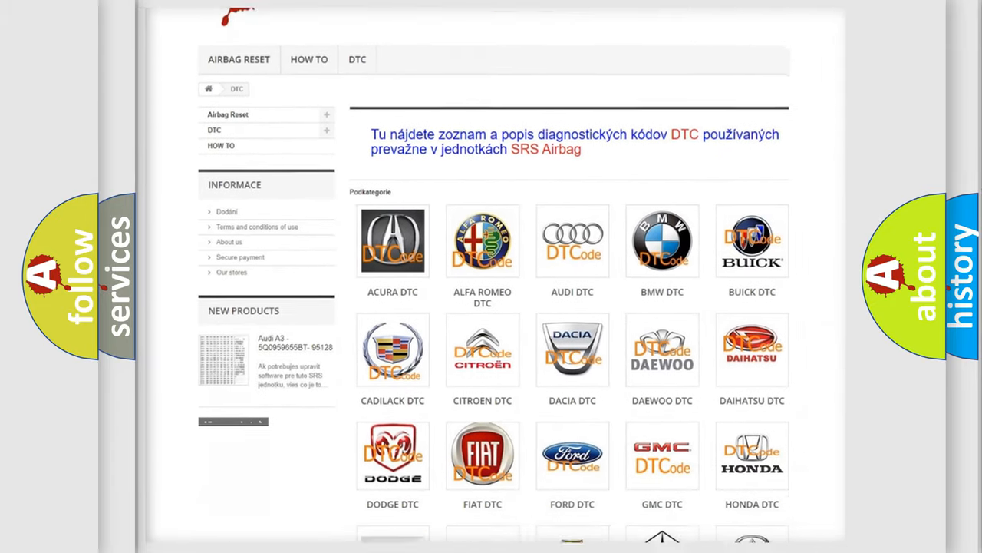
scroll(down, 3)
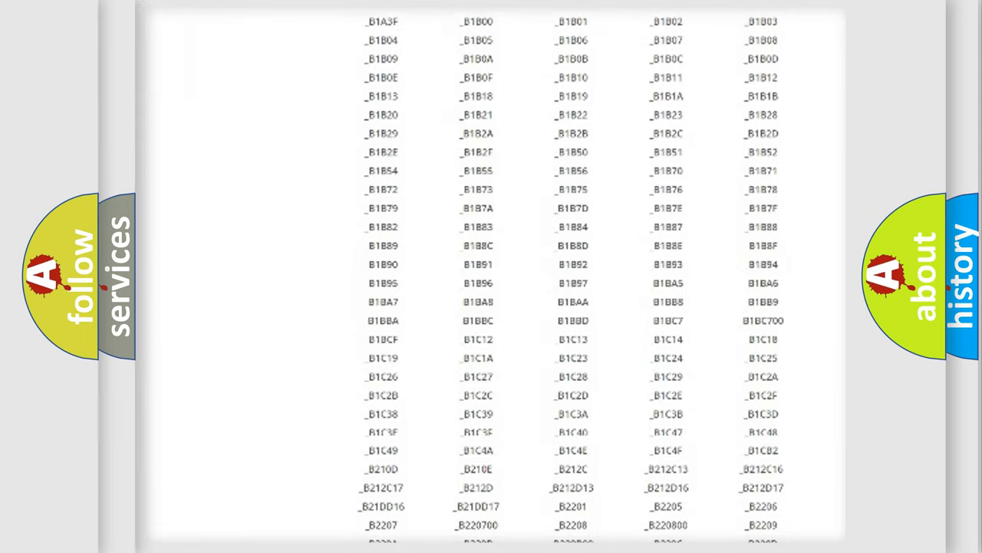
scroll(down, 3)
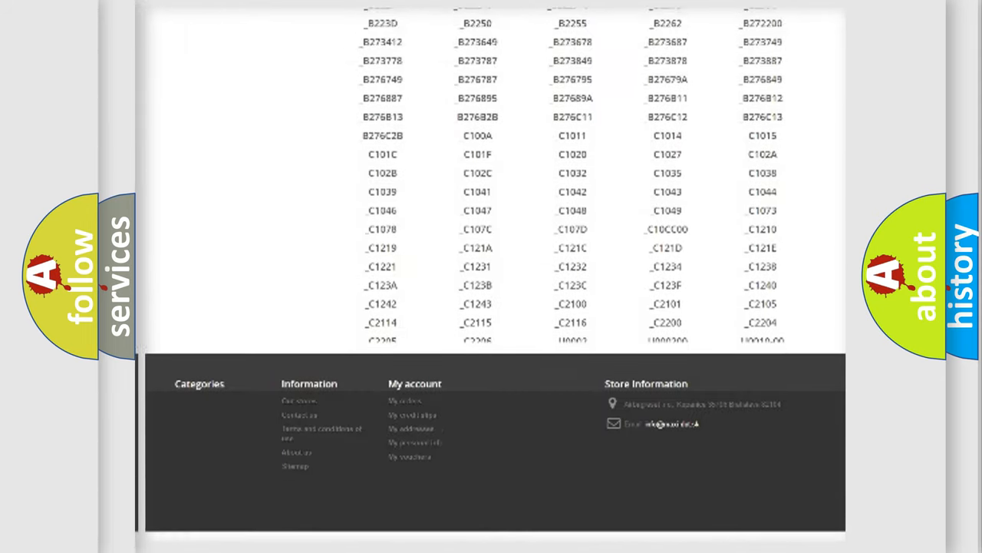
scroll(up, 3)
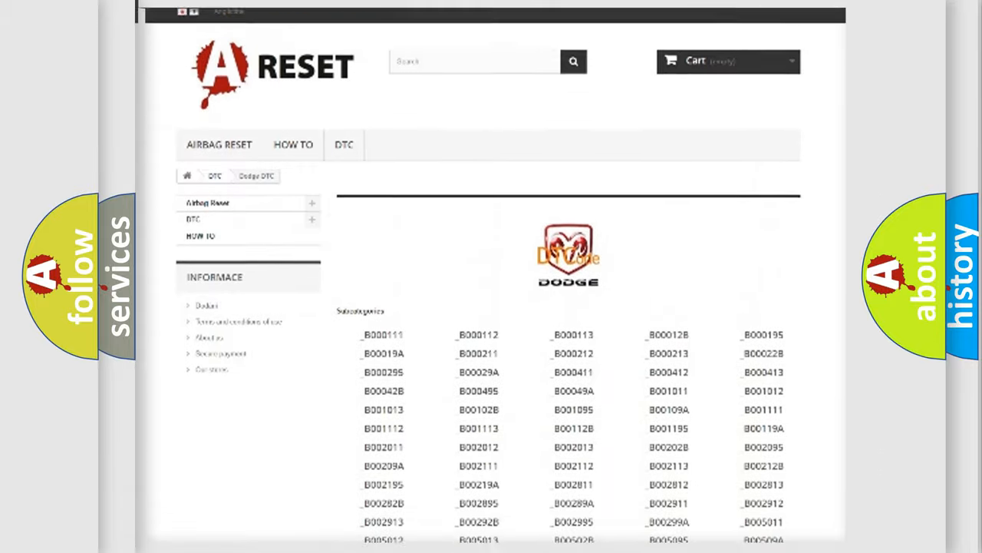